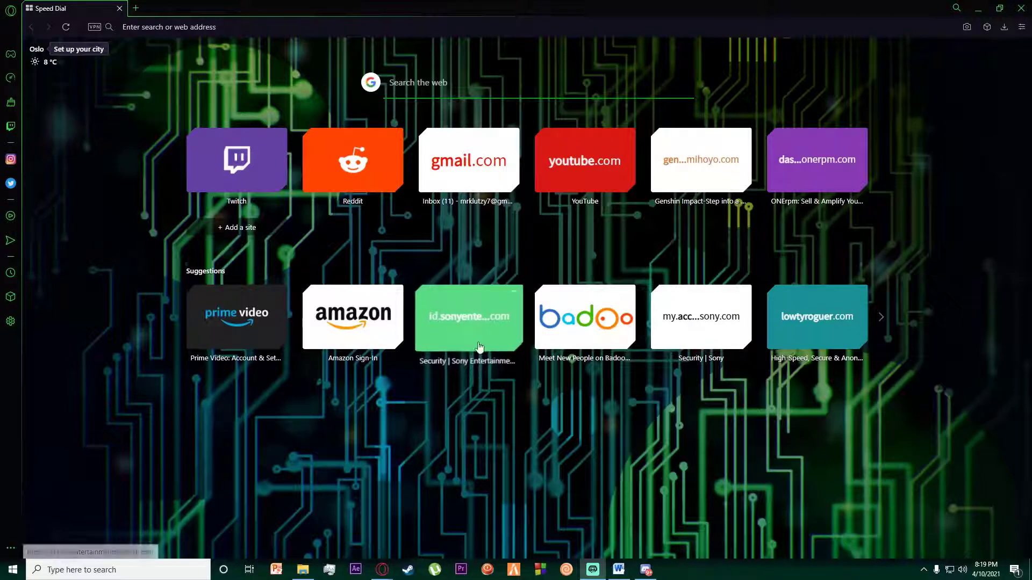
mouse_move(740, 497)
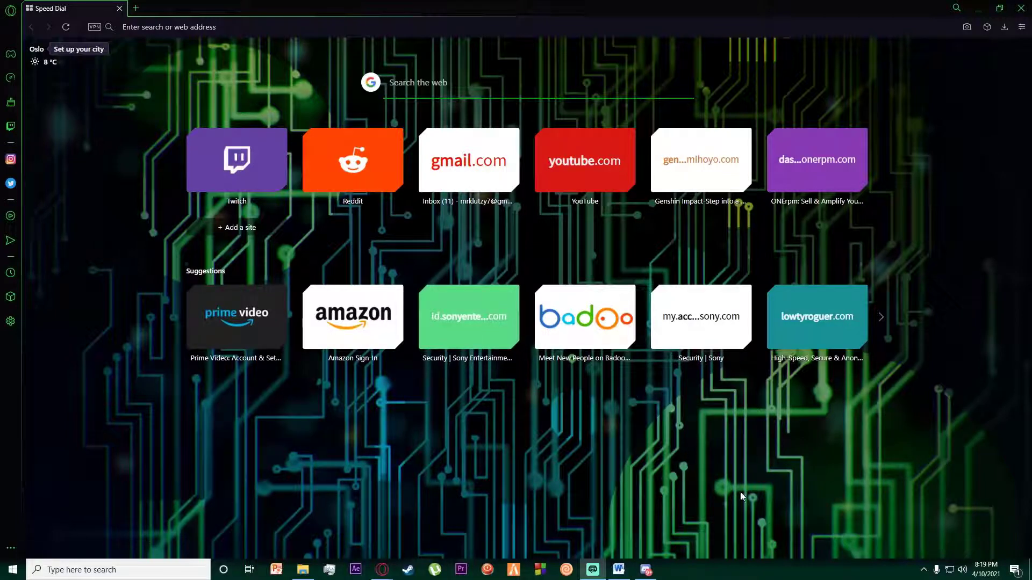
mouse_move(759, 439)
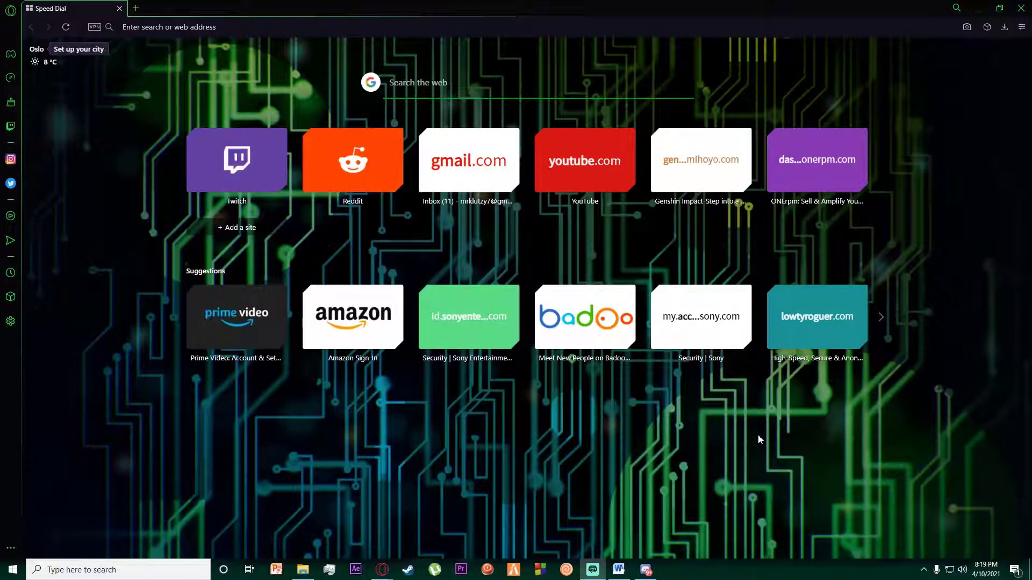
mouse_move(625, 420)
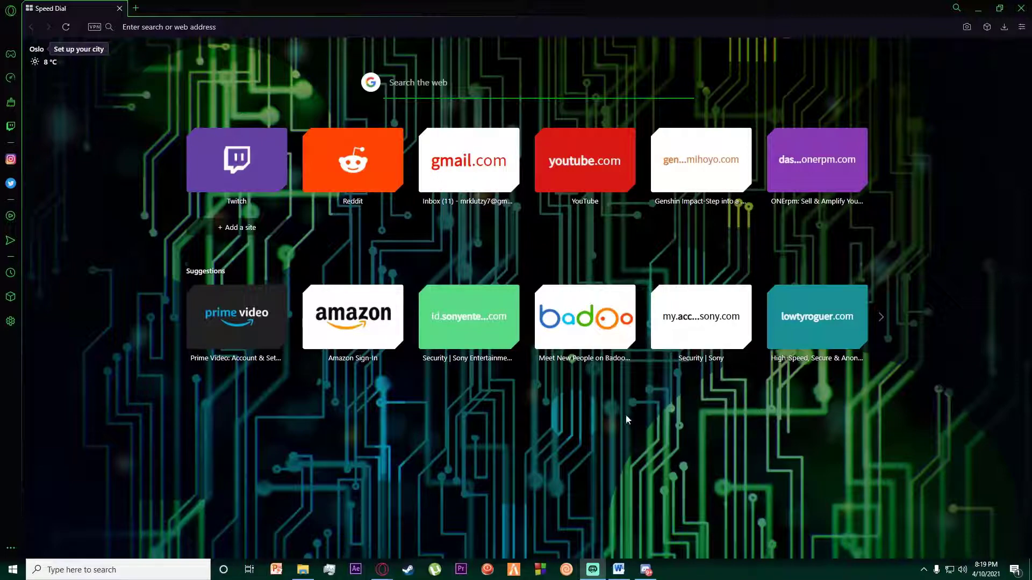
mouse_move(411, 449)
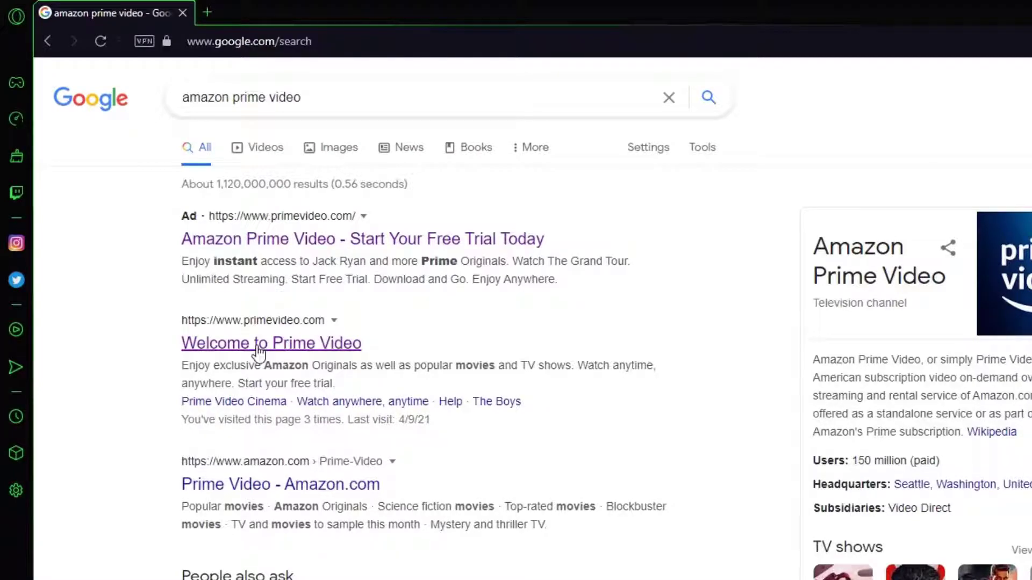
Step: Open the 'Welcome to Prime Video' result from the Google search
left_click(271, 343)
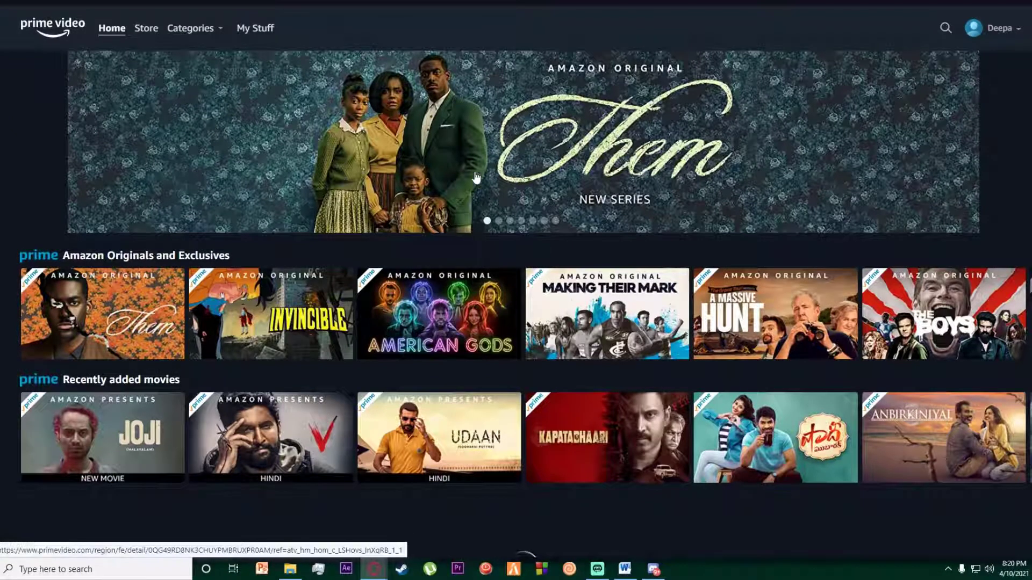
Step: Reach Account & Settings from the profile menu, landing on the Amazon sign-in page
scroll("down", 3)
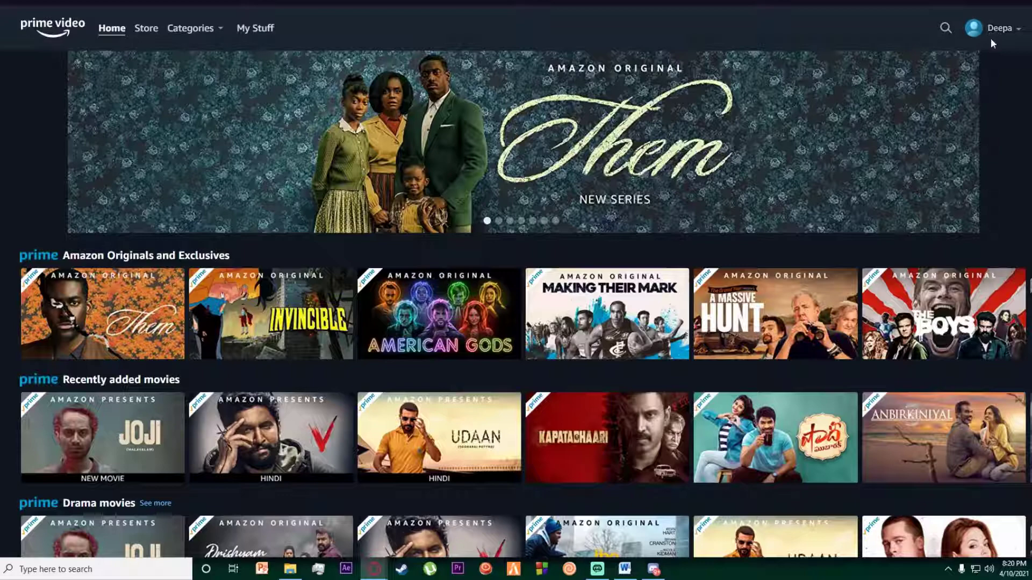
left_click(996, 28)
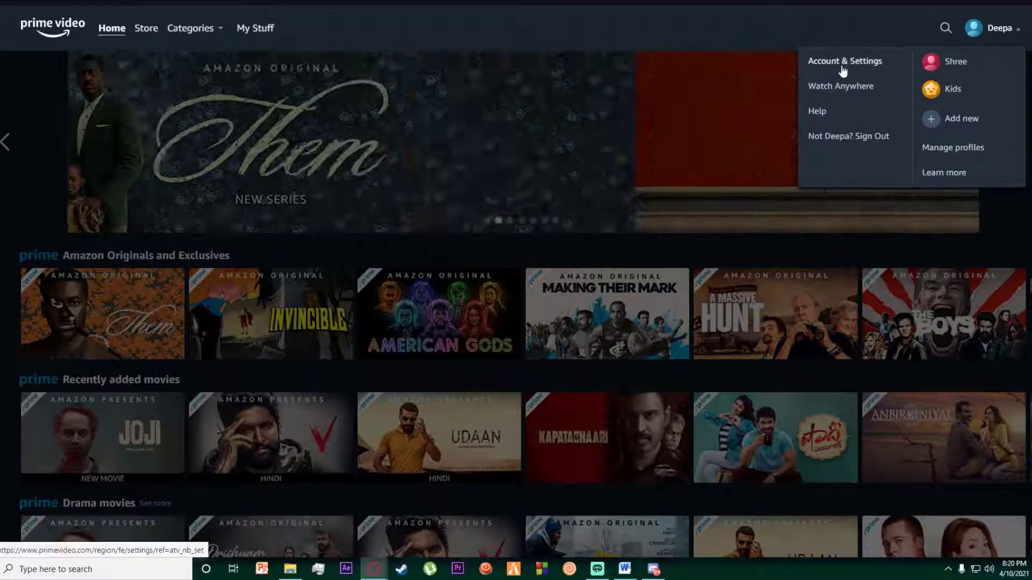
left_click(845, 60)
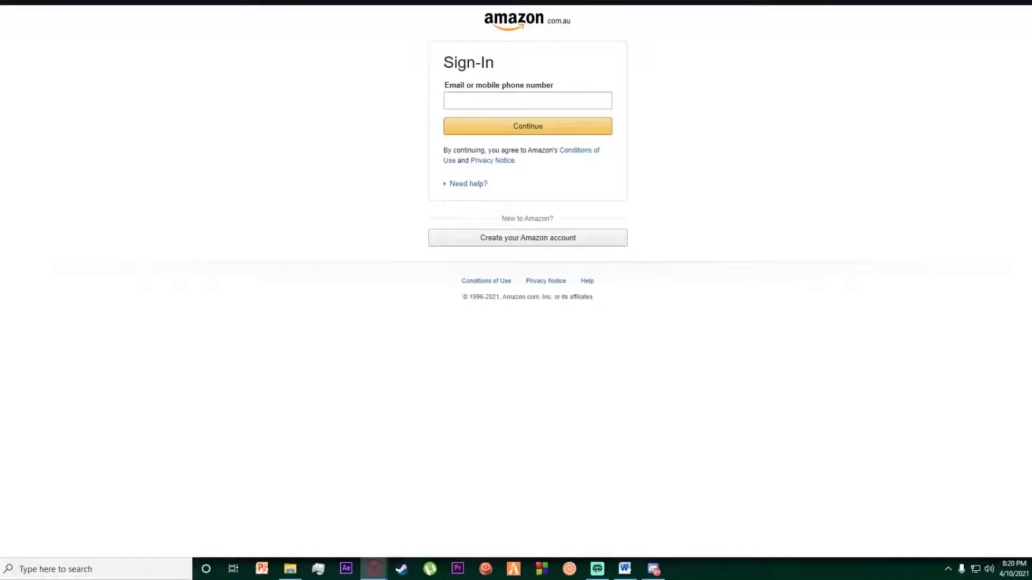
Step: Sign in to the Amazon account with email and password
left_click(527, 100)
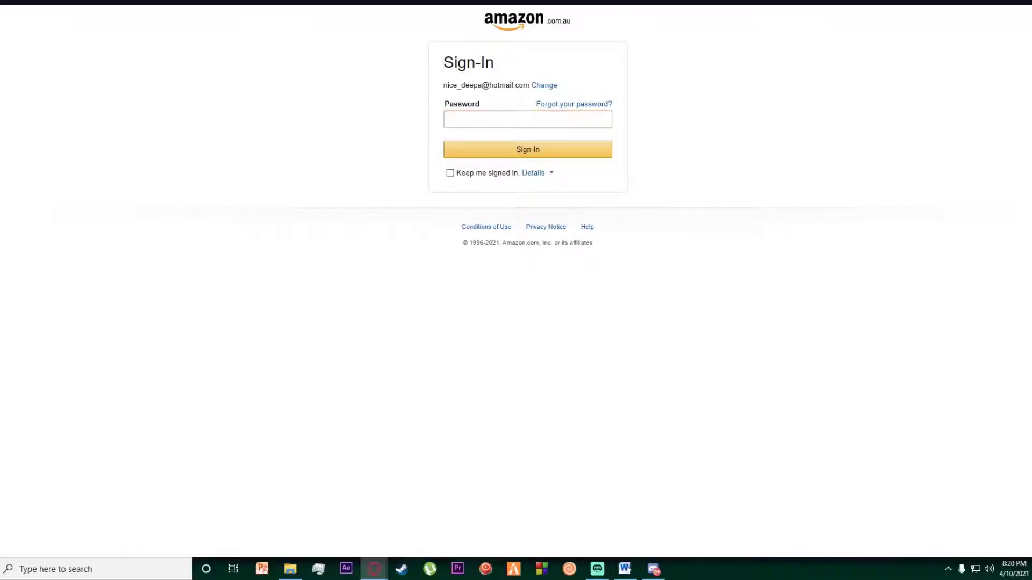
left_click(526, 119)
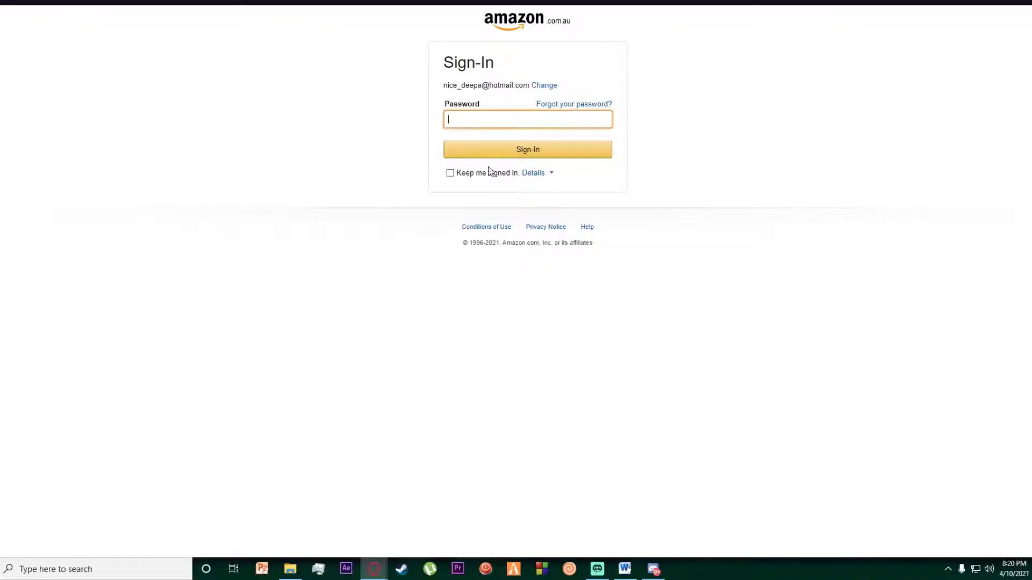
left_click(526, 149)
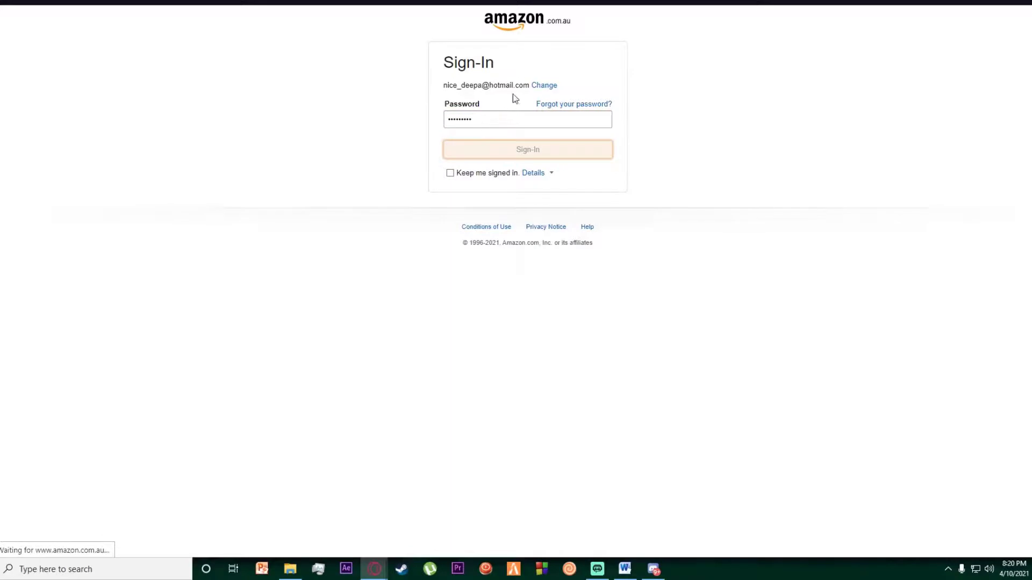
left_click(527, 149)
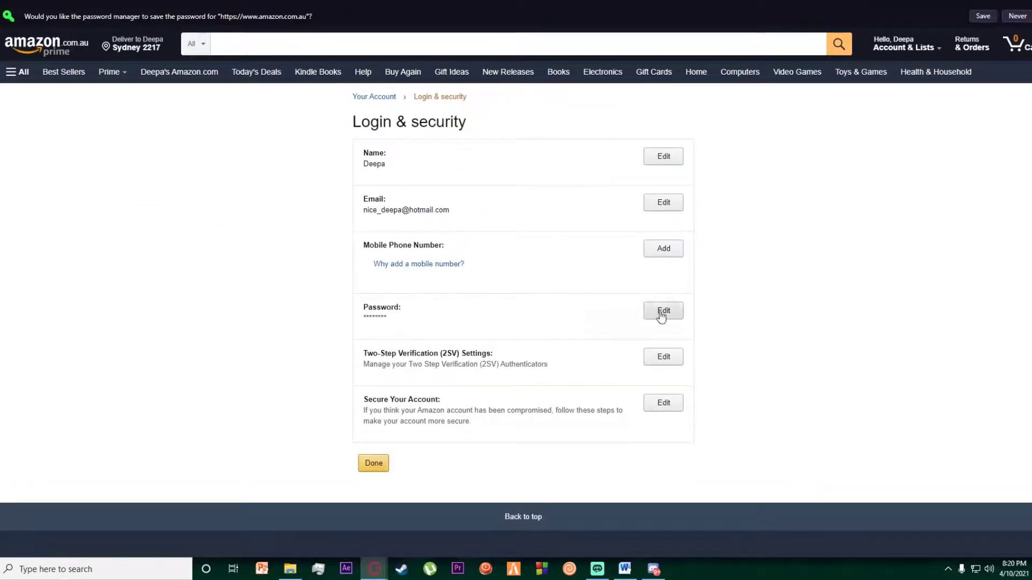
Step: Edit the Password entry under Login & security to reach the Change password form
left_click(663, 310)
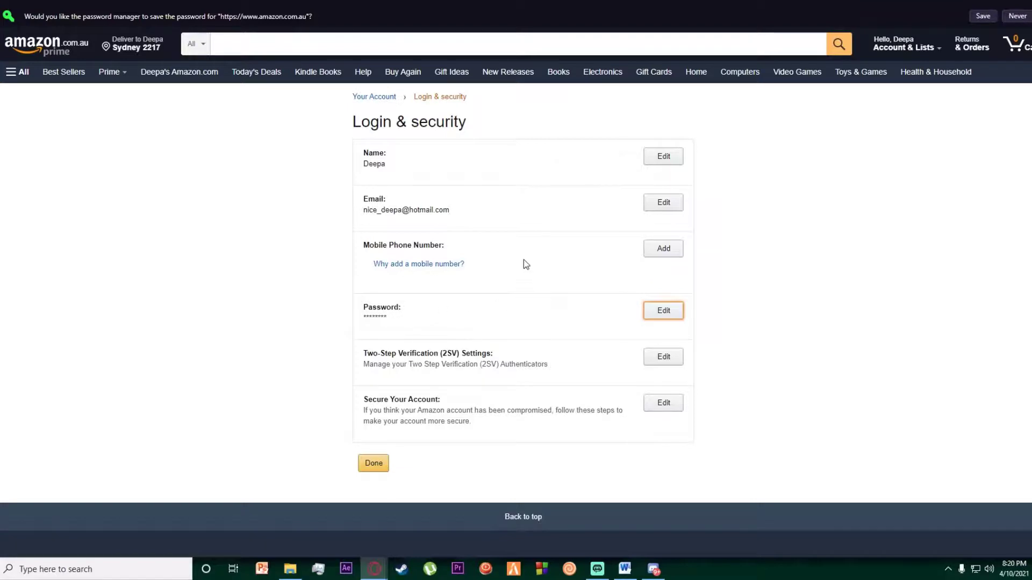
left_click(662, 310)
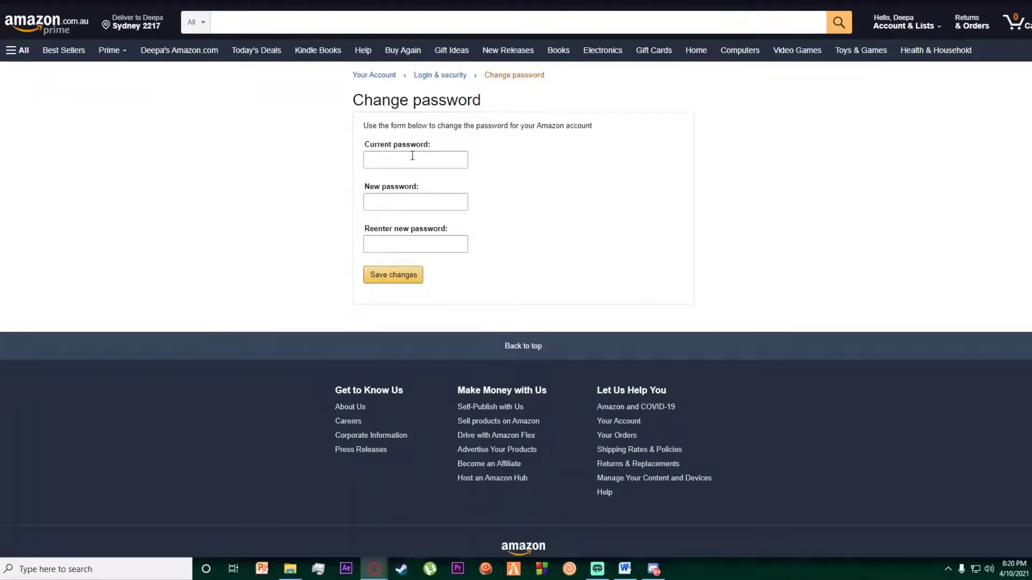
left_click(415, 201)
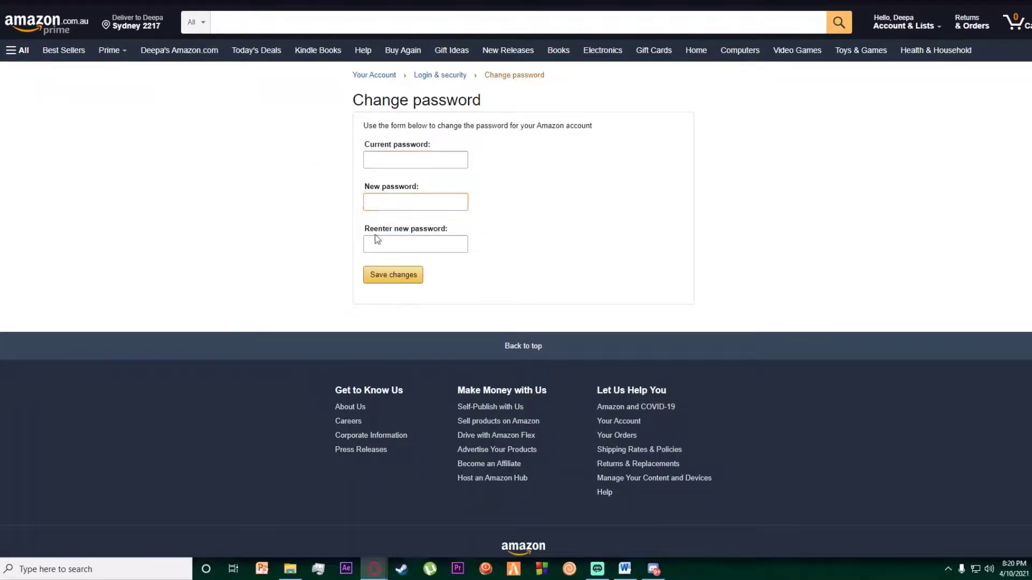
mouse_move(131, 21)
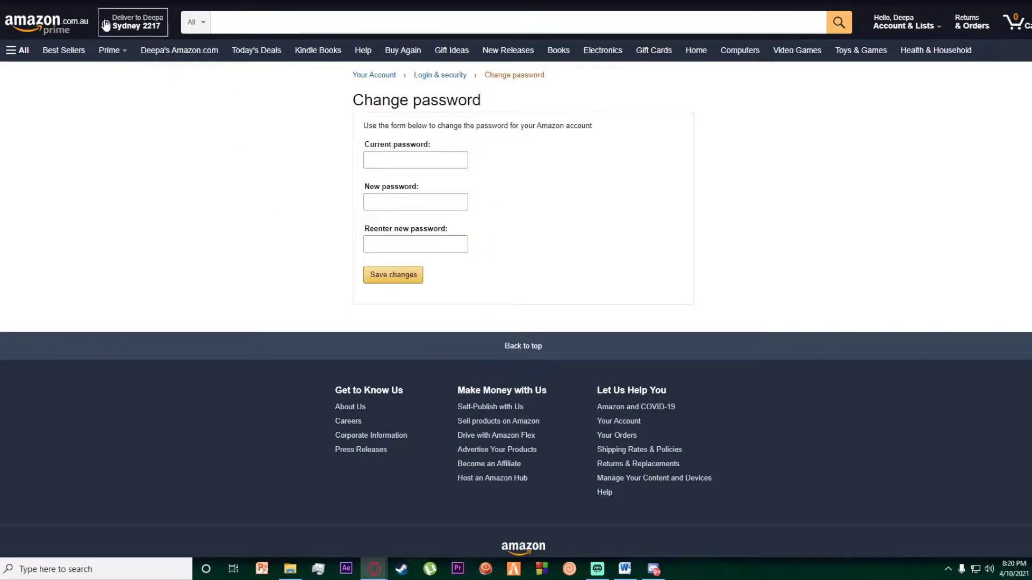